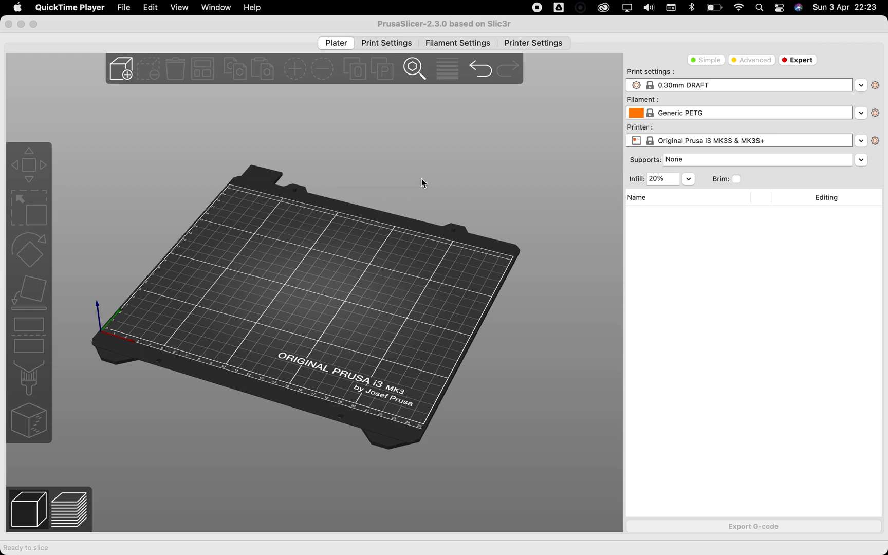
mouse_move(141, 109)
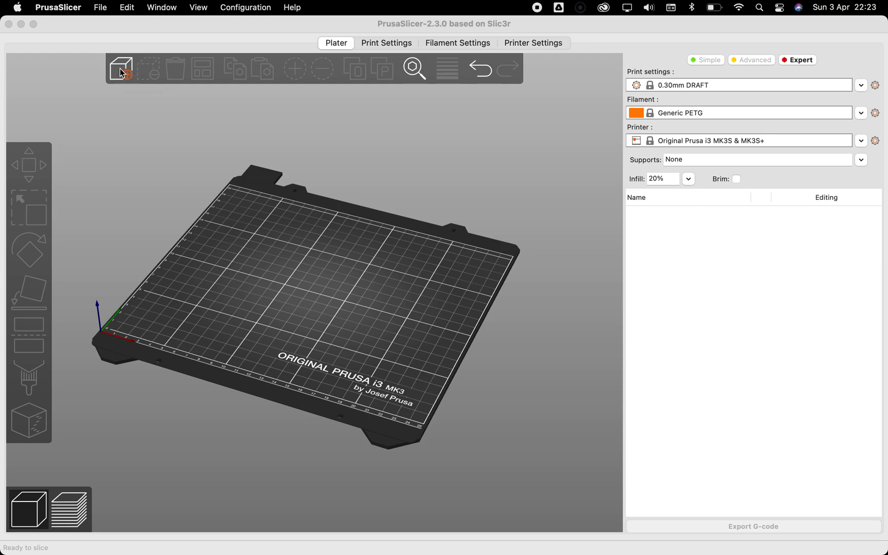
Step: Add 'PART0880 module BOTTOM Spine part 100x30 WITH NFC.3mf' to the plate
click(121, 68)
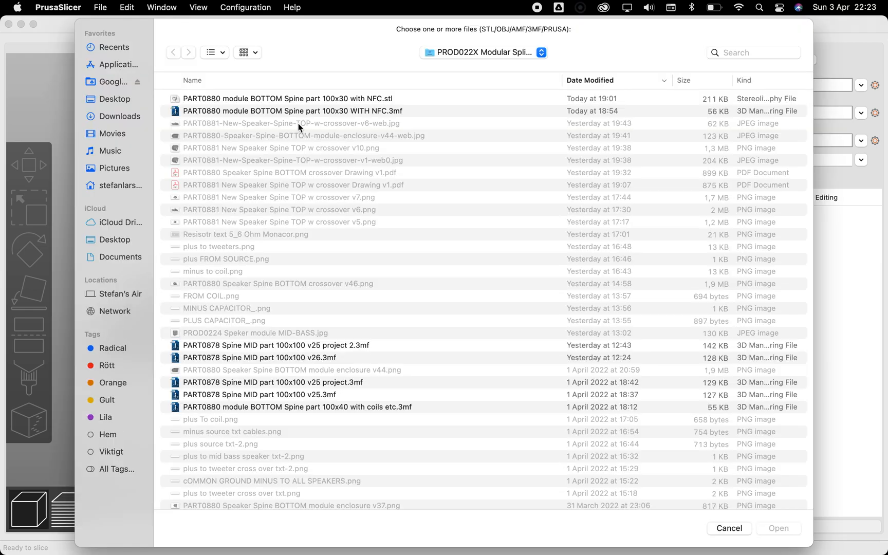
click(292, 110)
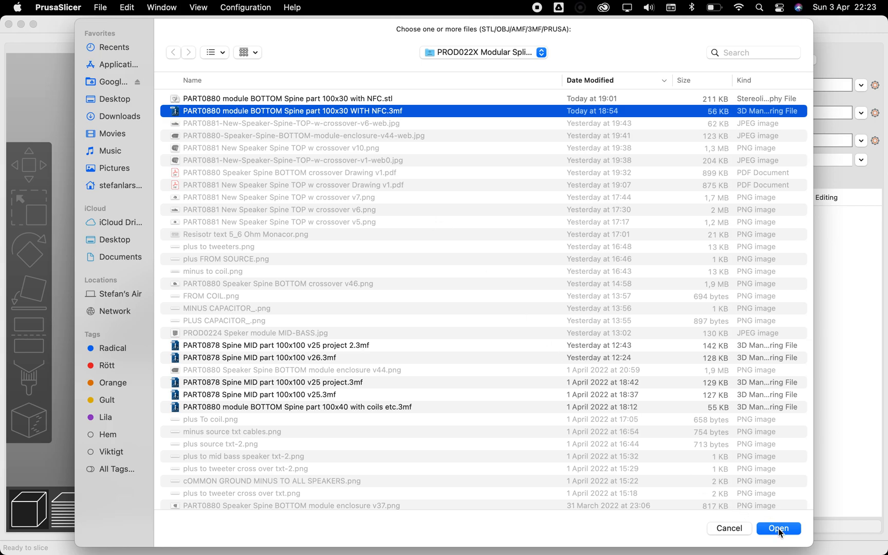
click(778, 528)
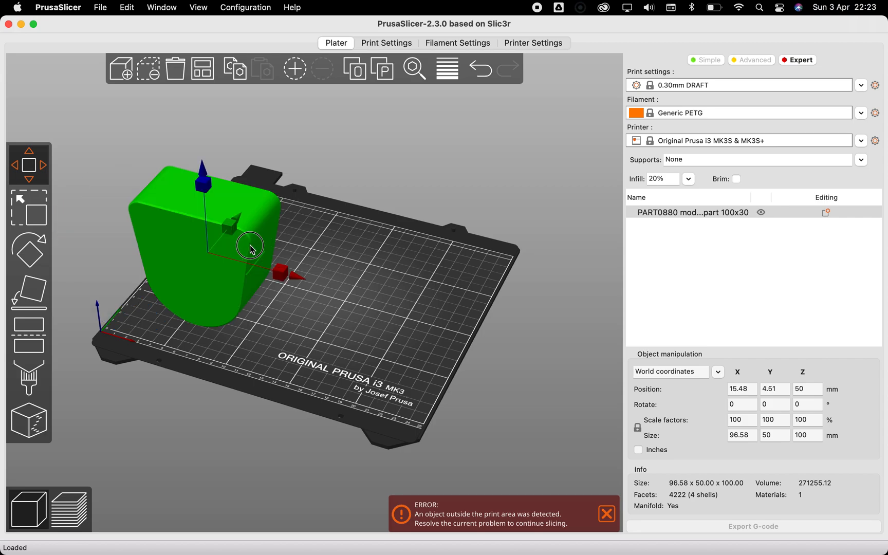
Step: Drag the spine part flat onto the bed centre and tilt the view to inspect it
drag(249, 249, 314, 249)
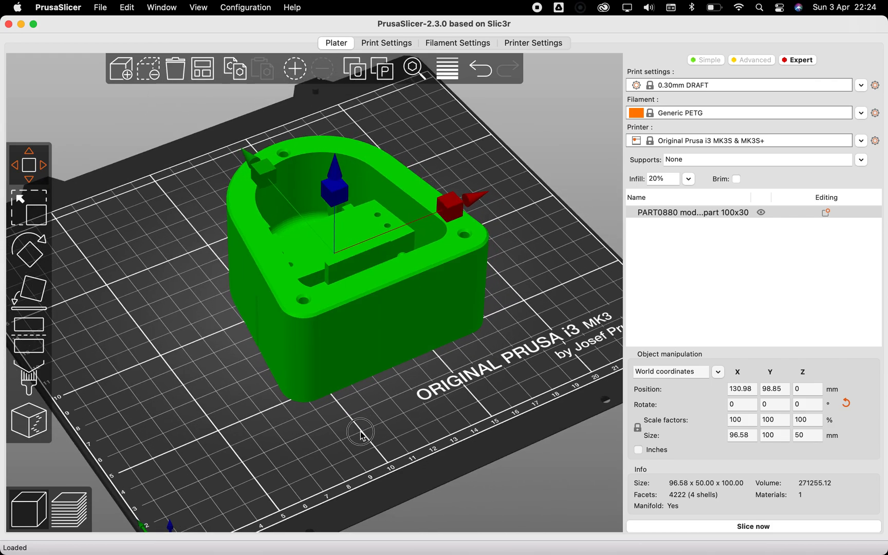
drag(360, 433, 105, 255)
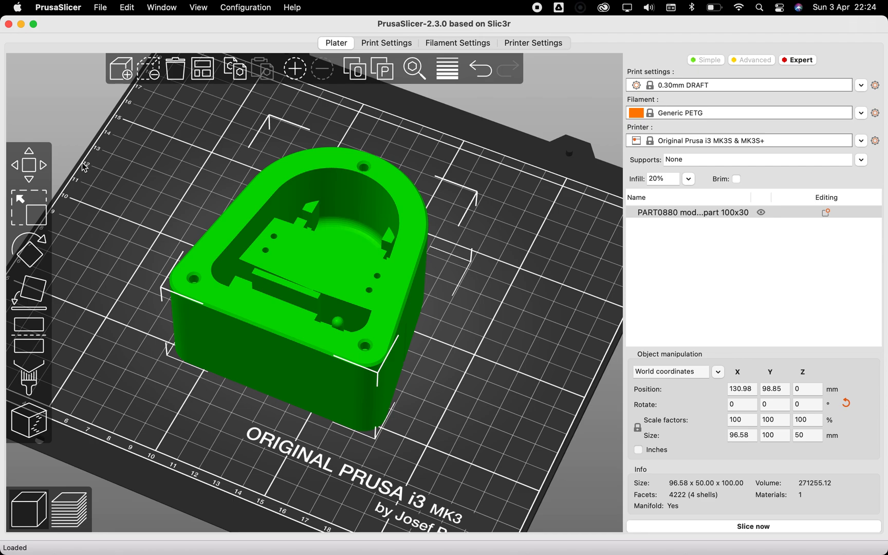
mouse_move(199, 182)
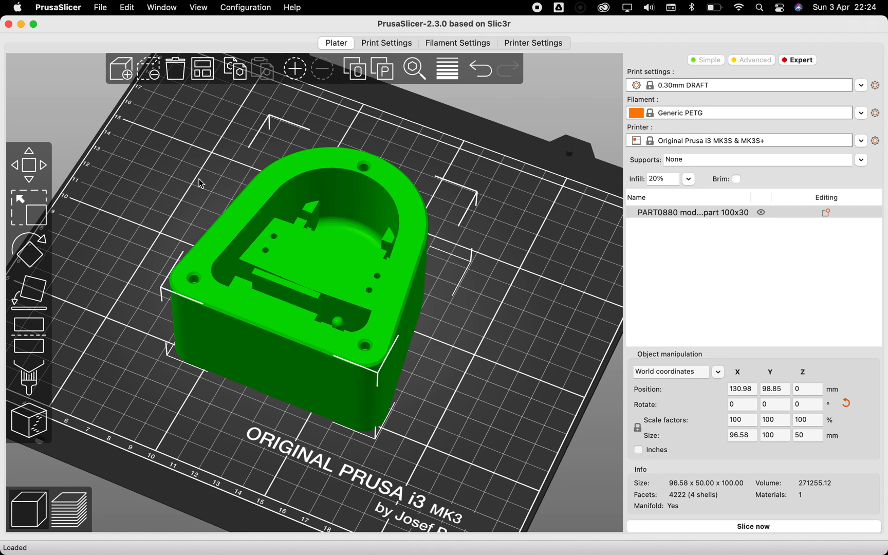
mouse_move(500, 201)
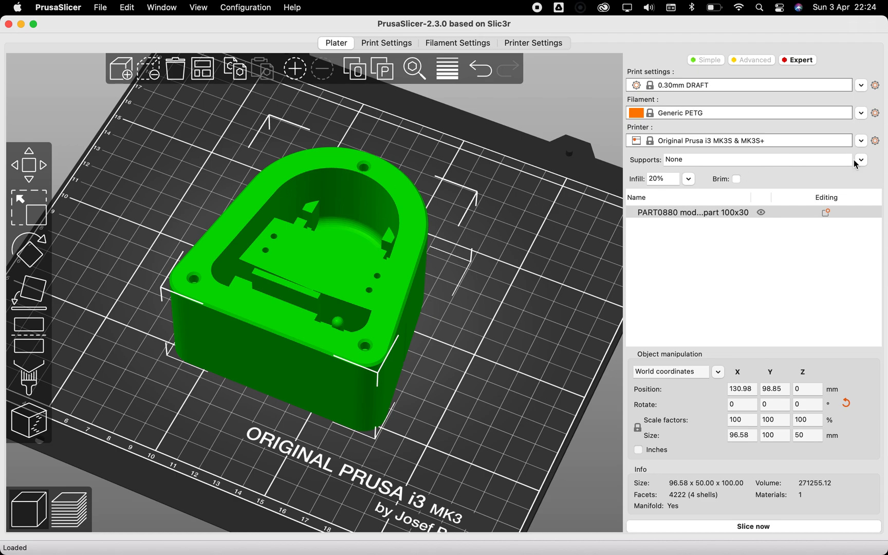
click(860, 159)
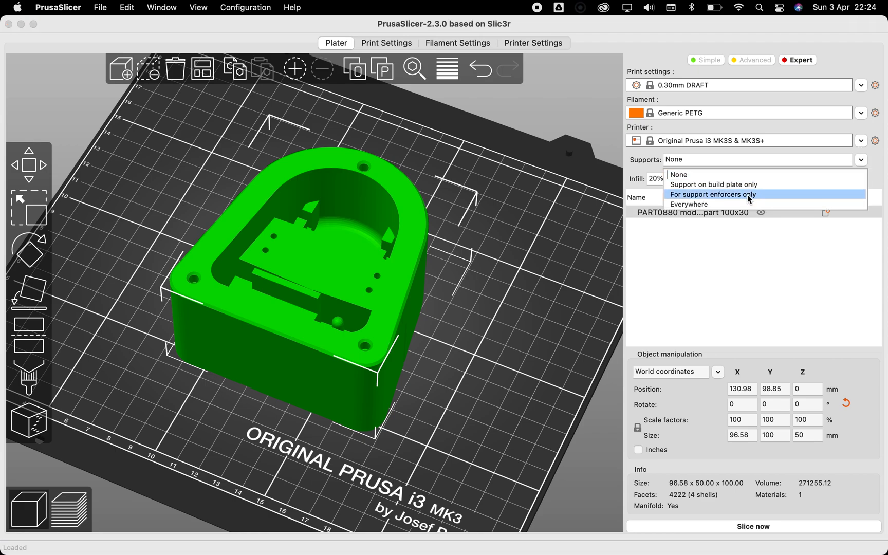
mouse_move(744, 199)
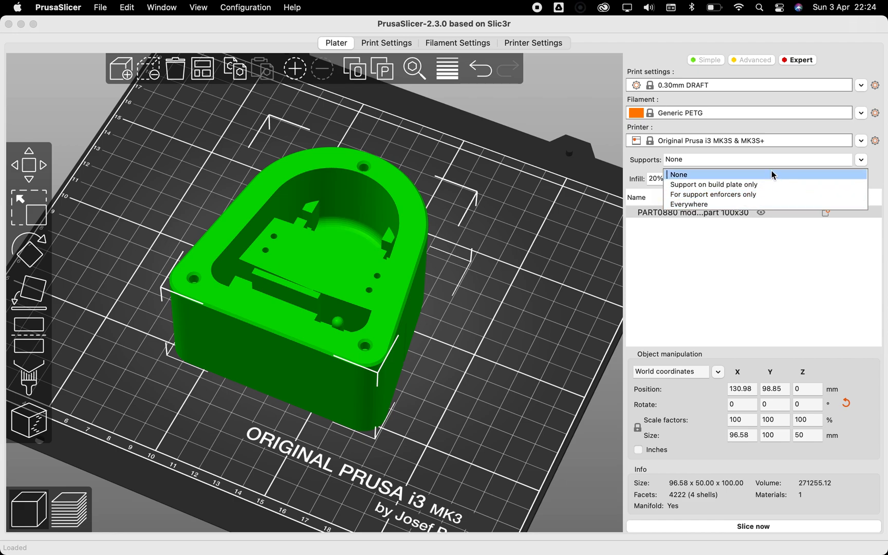
click(678, 174)
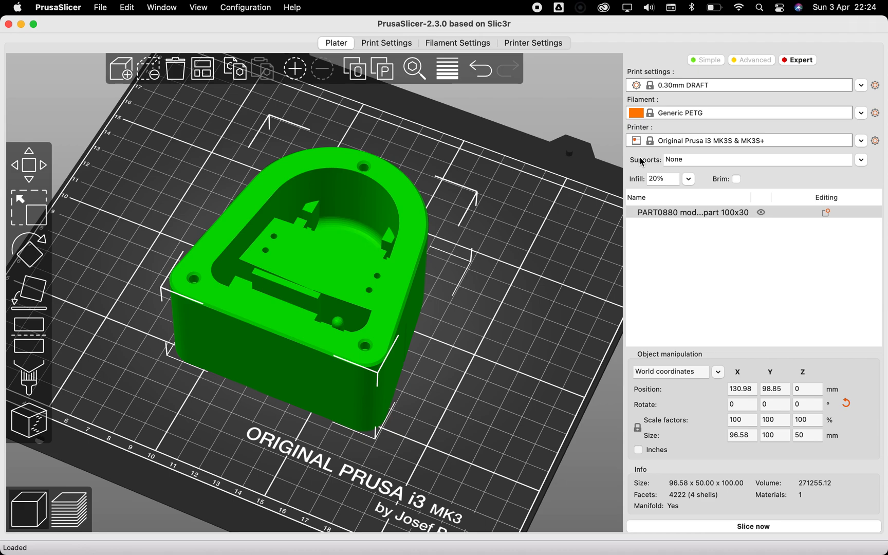
mouse_move(368, 415)
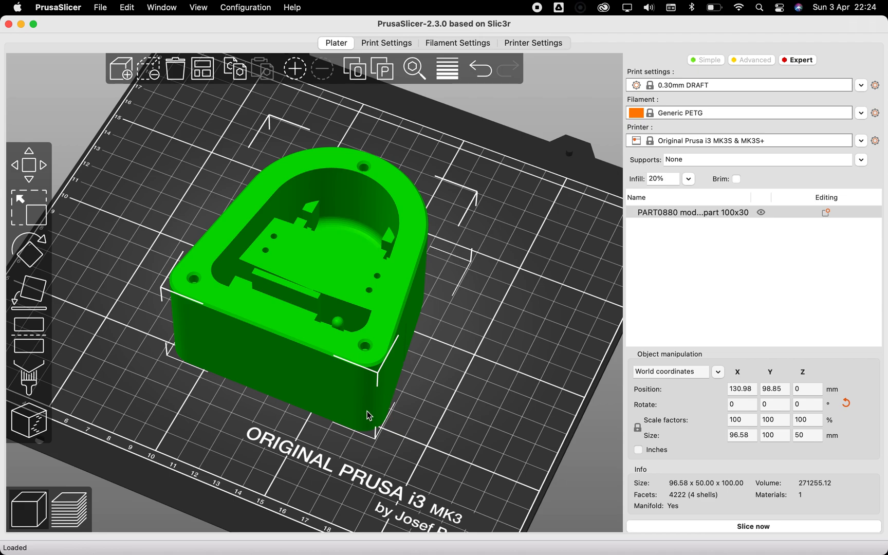
mouse_move(286, 440)
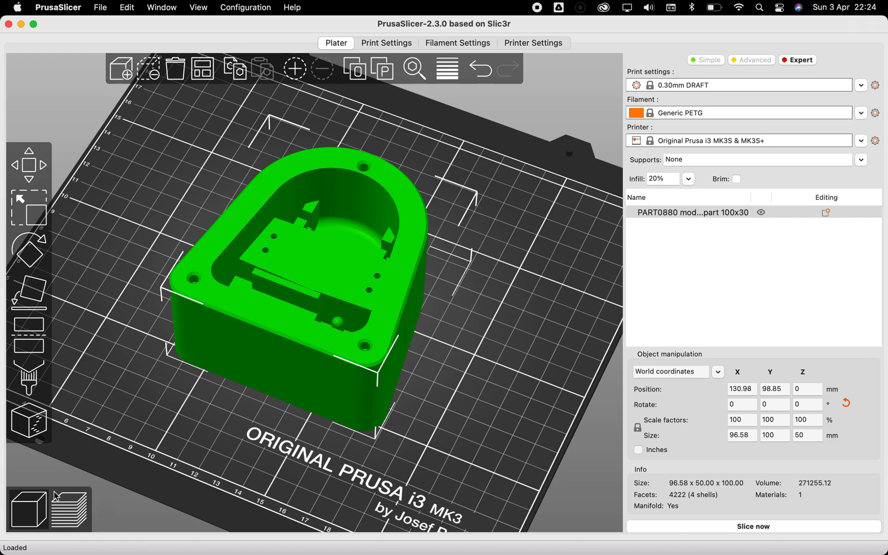
Step: Slice the part and settle the layer slider on the 4.40 mm layer (15)
click(70, 508)
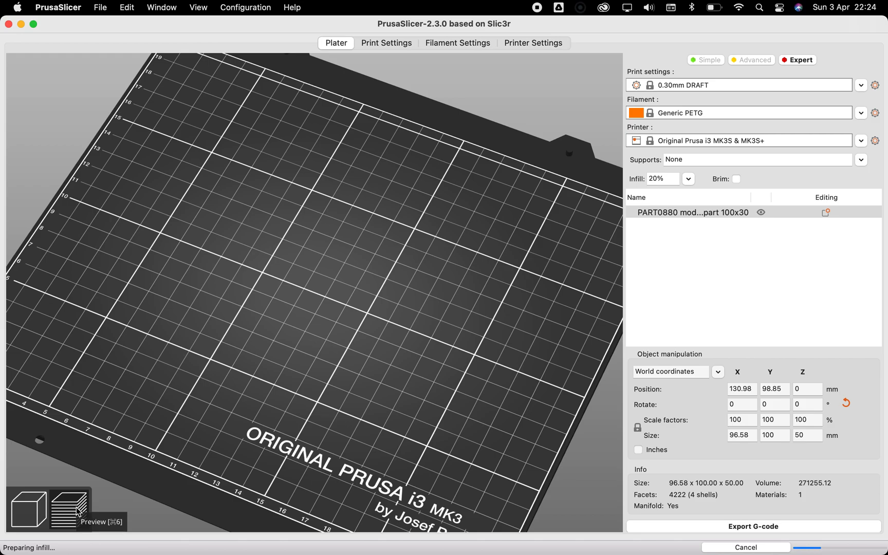
click(69, 508)
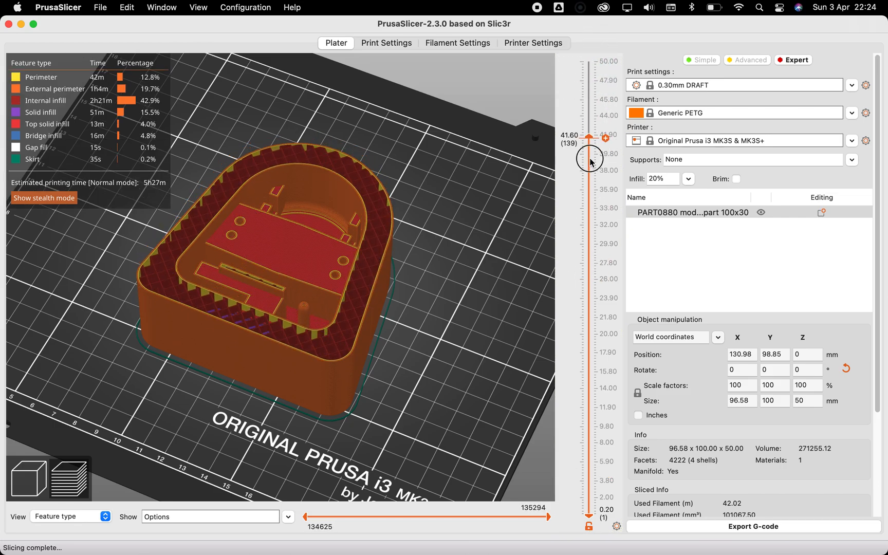
drag(590, 153, 594, 406)
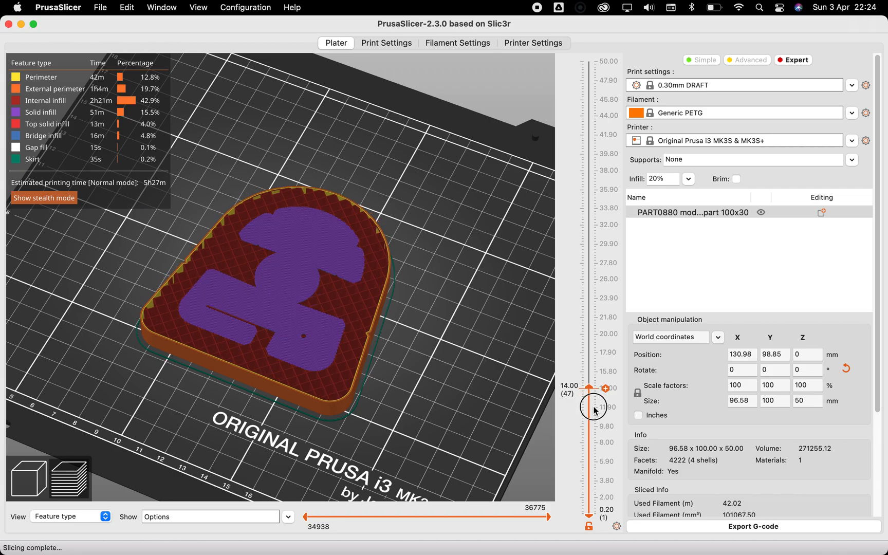
drag(593, 389, 593, 480)
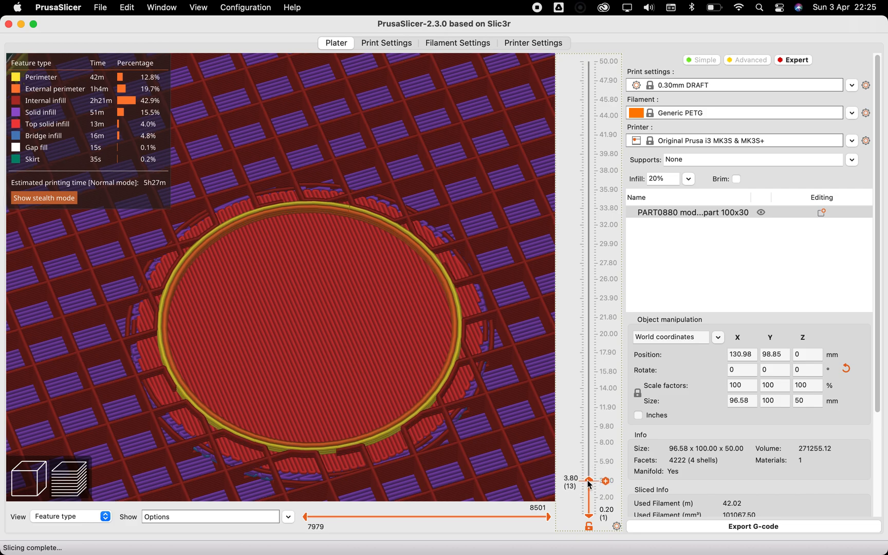
drag(589, 480, 589, 475)
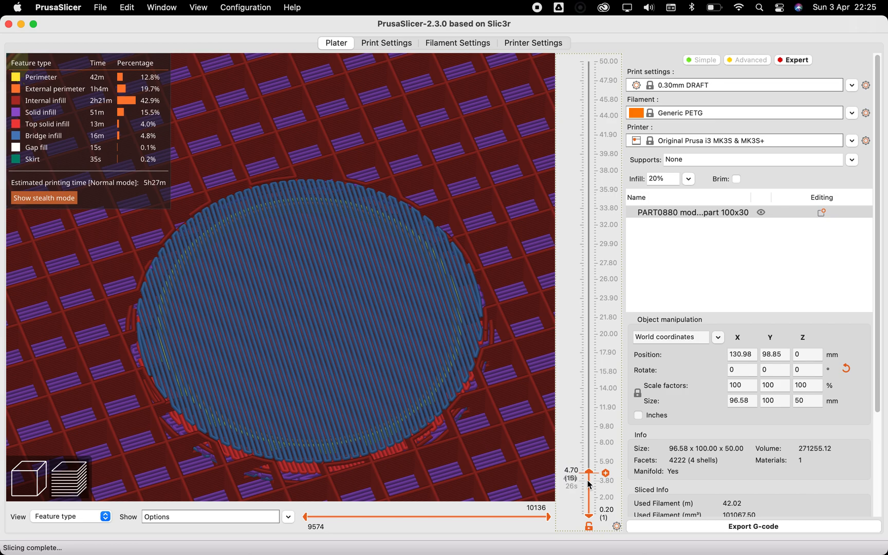
drag(589, 471, 589, 476)
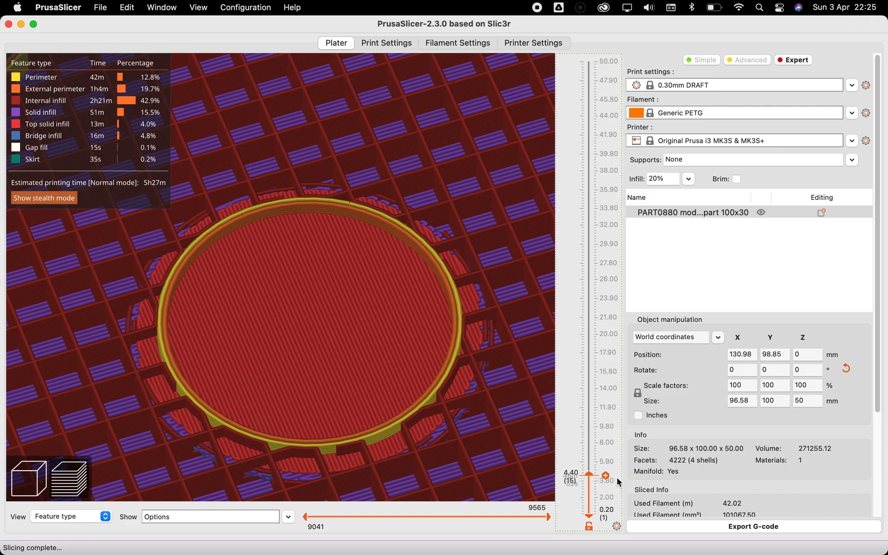
Step: Insert a pause print (M601) at 4.40 mm saying 'Place NFC tag 25 mm and resume printing'
click(605, 476)
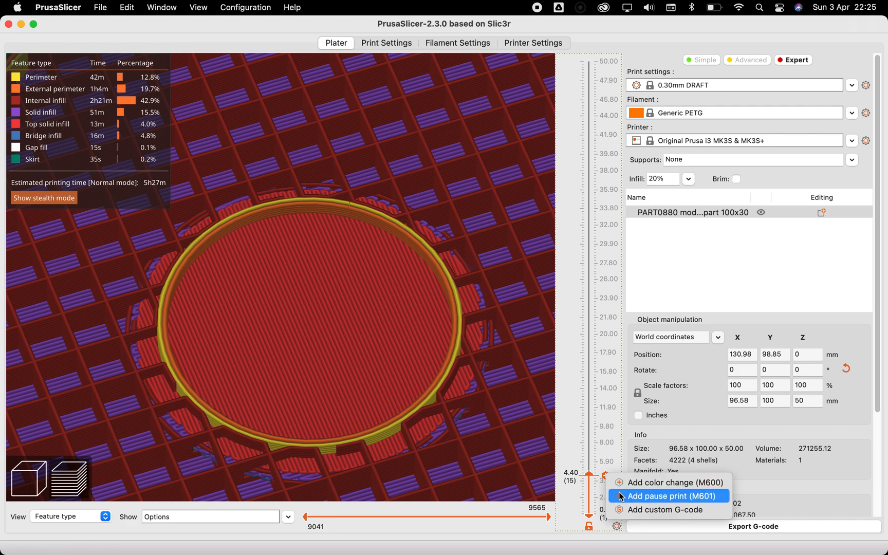
click(670, 495)
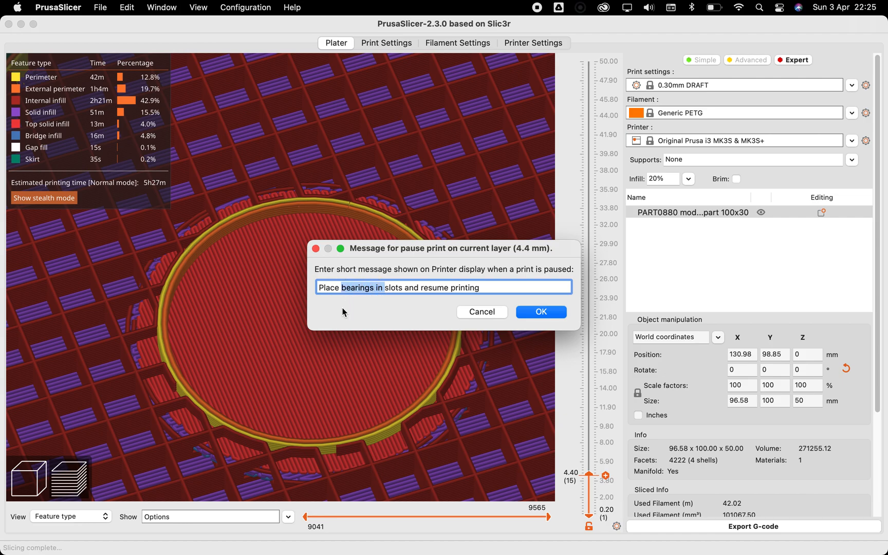
text(NFC)
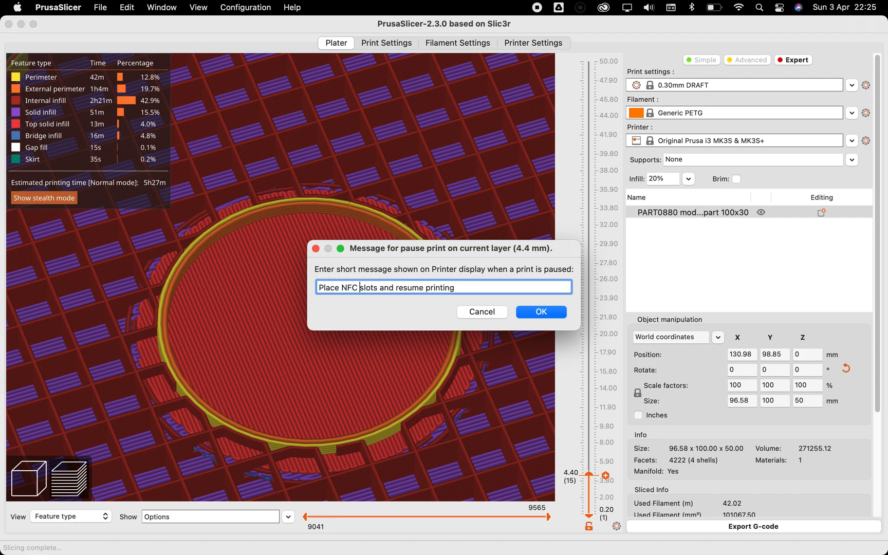
text(tag 25 mm)
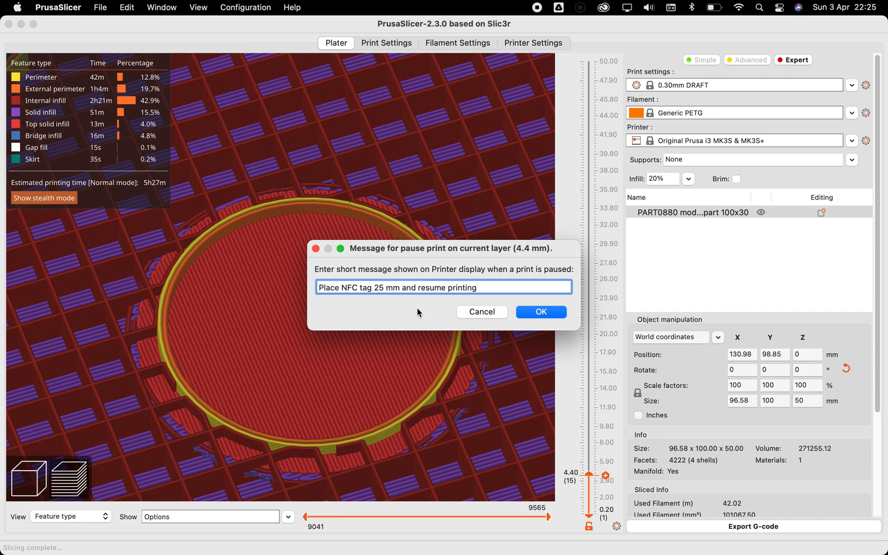
click(540, 312)
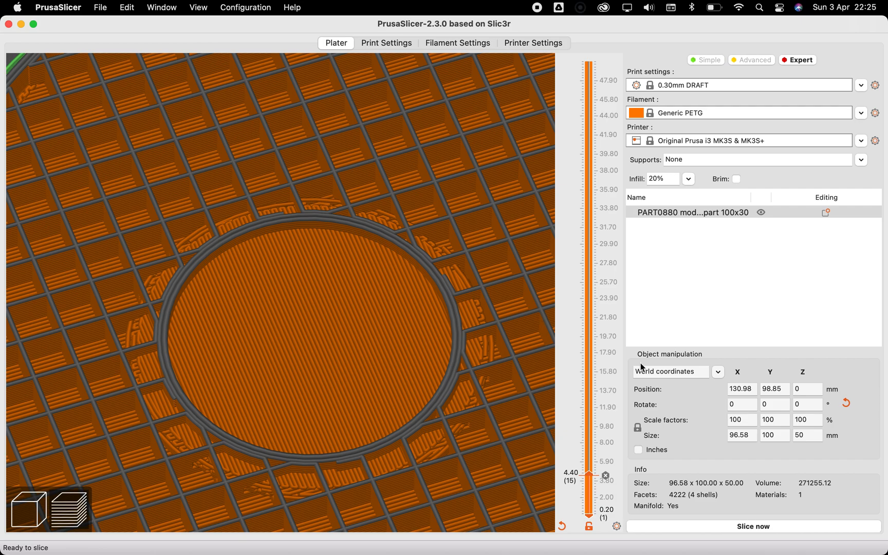
click(752, 526)
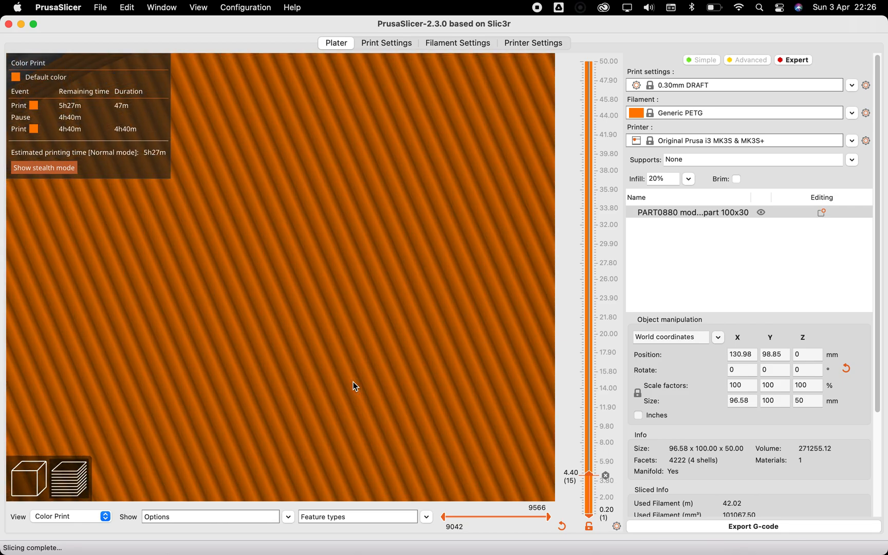
Step: Re-slice, then scrub the layer preview up to 38.00 mm and back to 30.20 mm
click(27, 478)
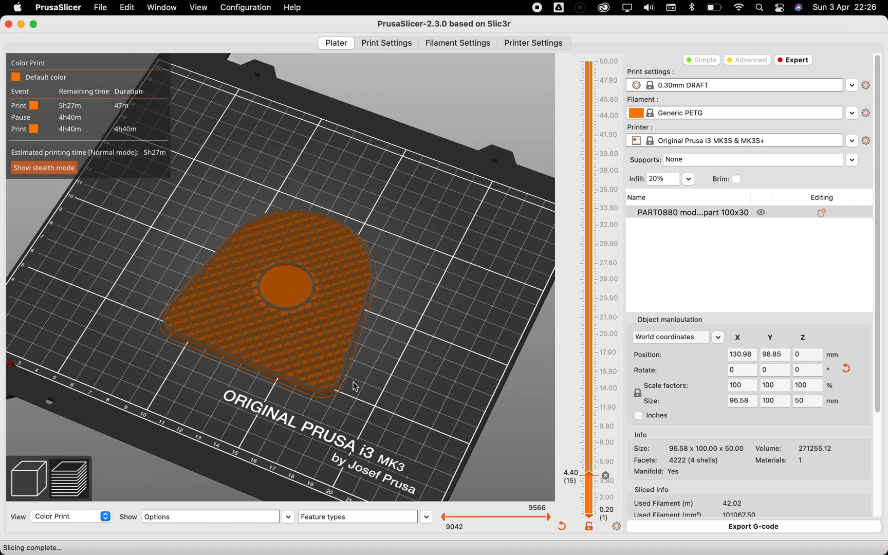
drag(354, 388, 448, 419)
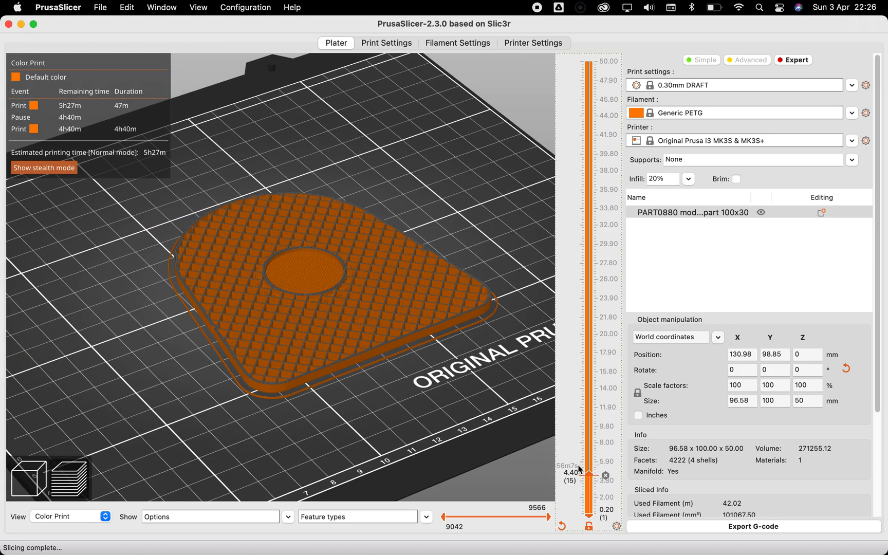
drag(589, 470, 589, 299)
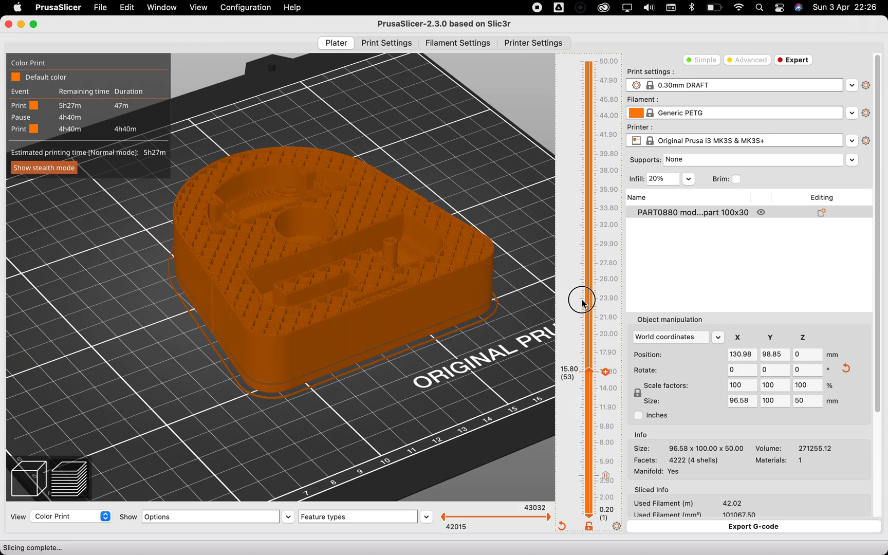
drag(581, 298, 588, 48)
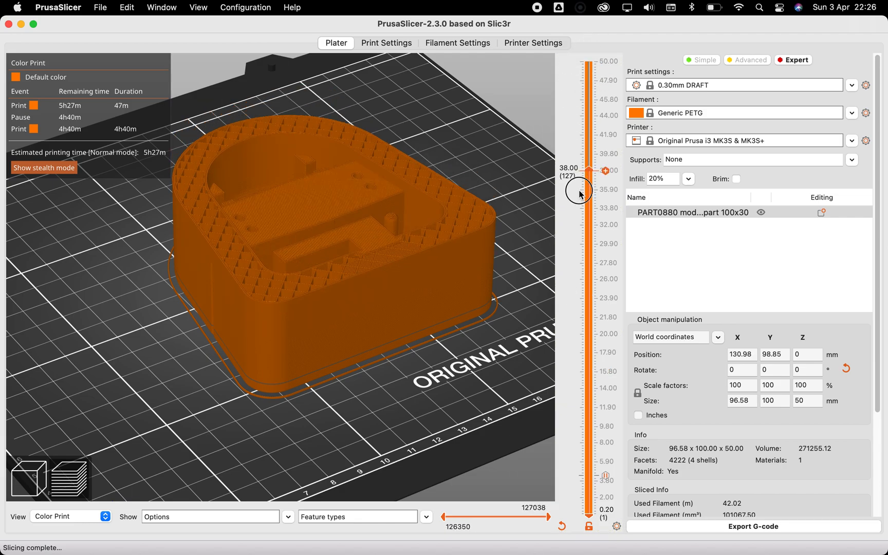
drag(589, 170, 589, 241)
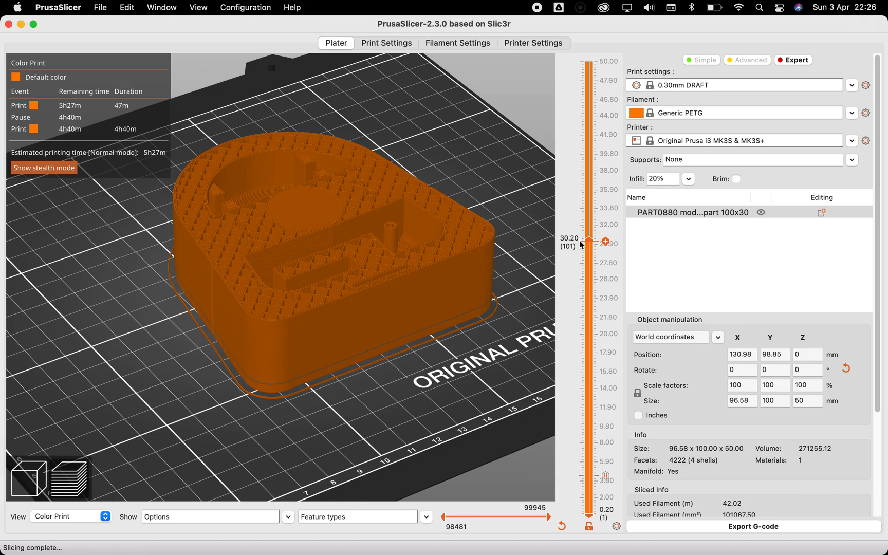